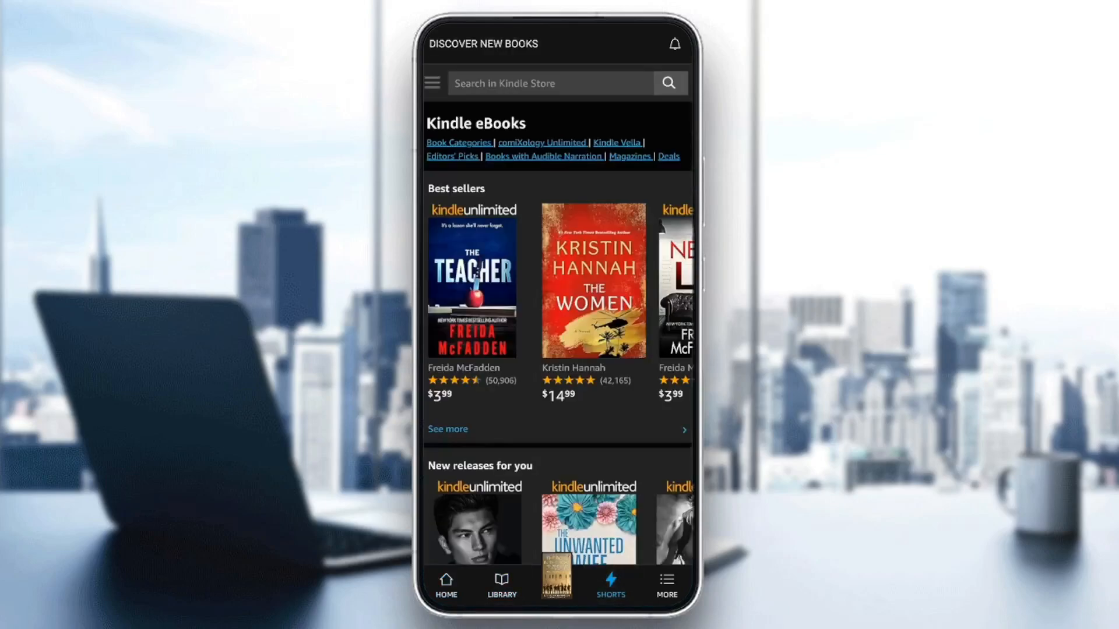
Step: Show Kindle's More menu with sync, reading insights, settings and sign-out options
click(664, 585)
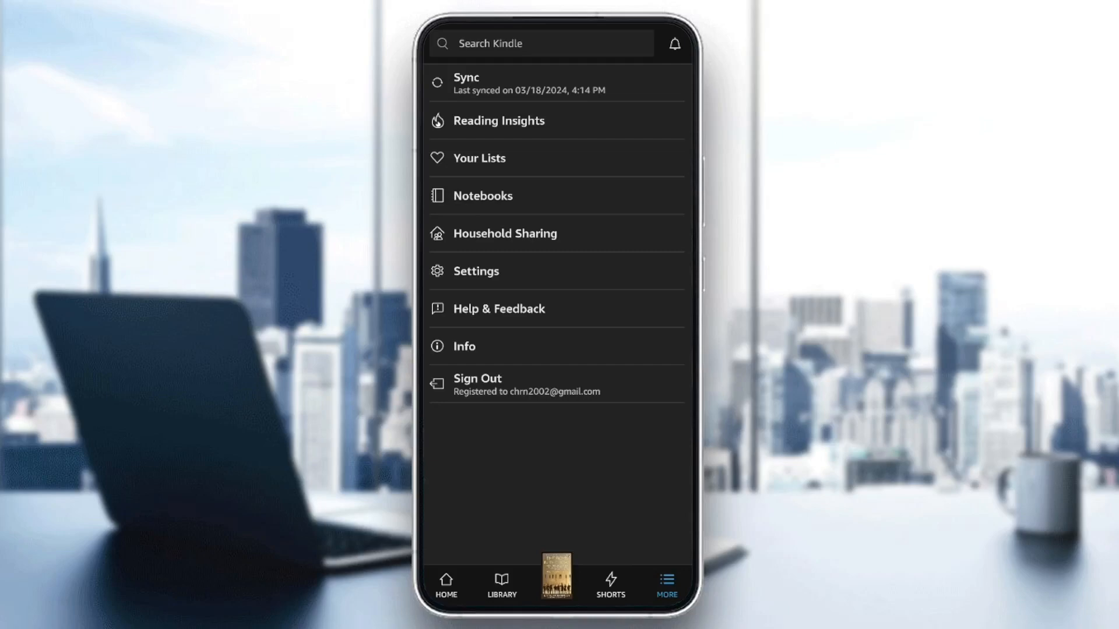
Step: Review Kindle's Settings page for a language option, then exit to the phone's home screen
click(476, 270)
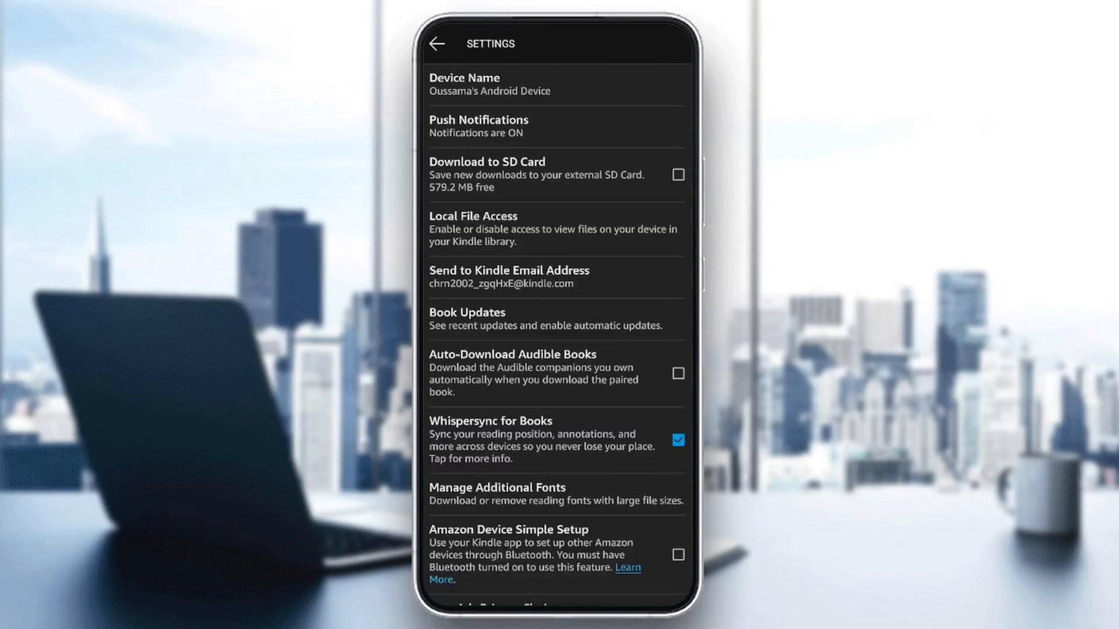
scroll(down, 3)
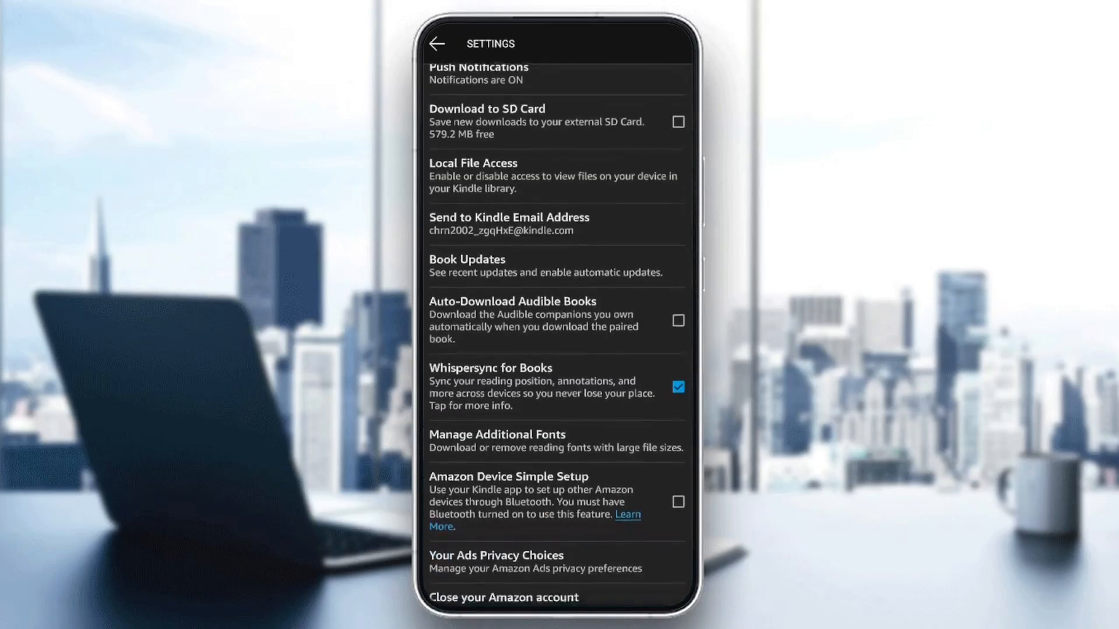
scroll(down, 3)
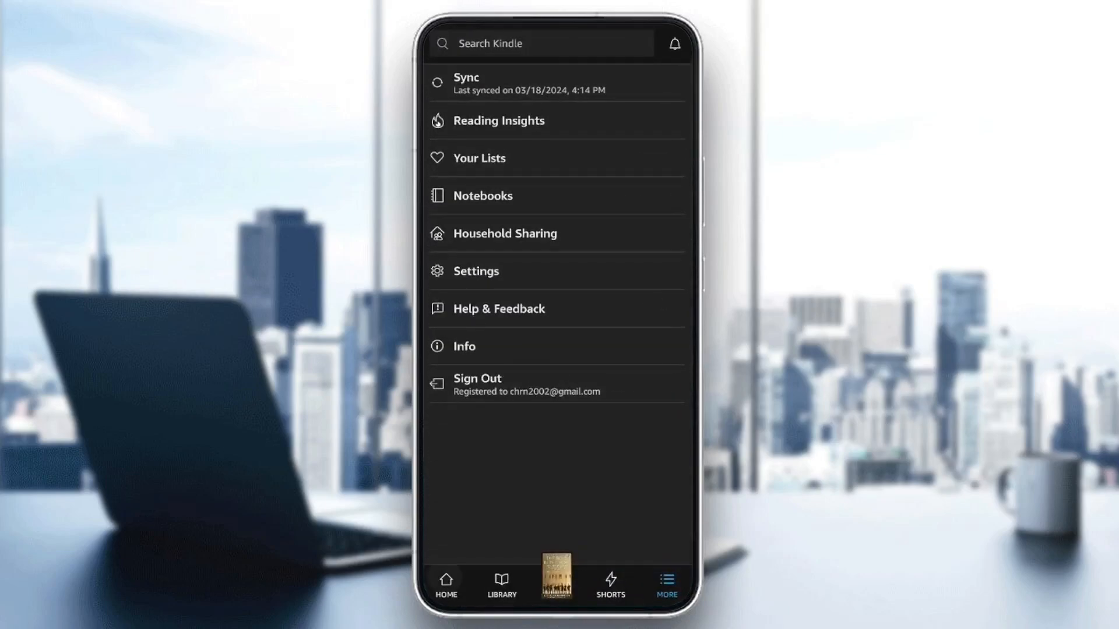
click(448, 585)
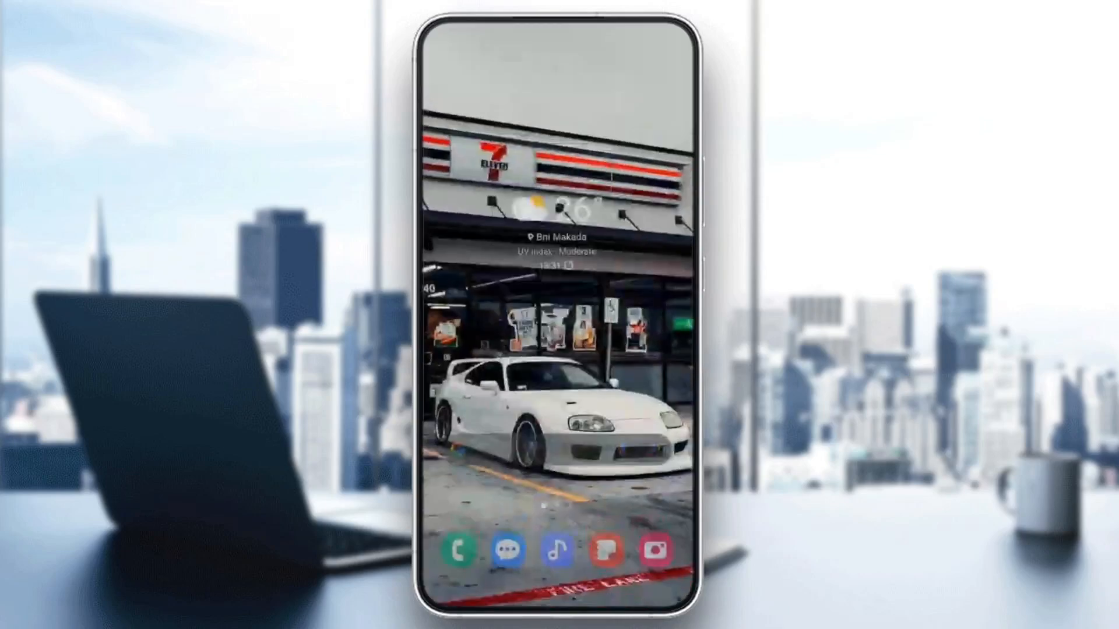
Step: Launch the phone's Settings app from the app drawer and reach General management
scroll(up, 3)
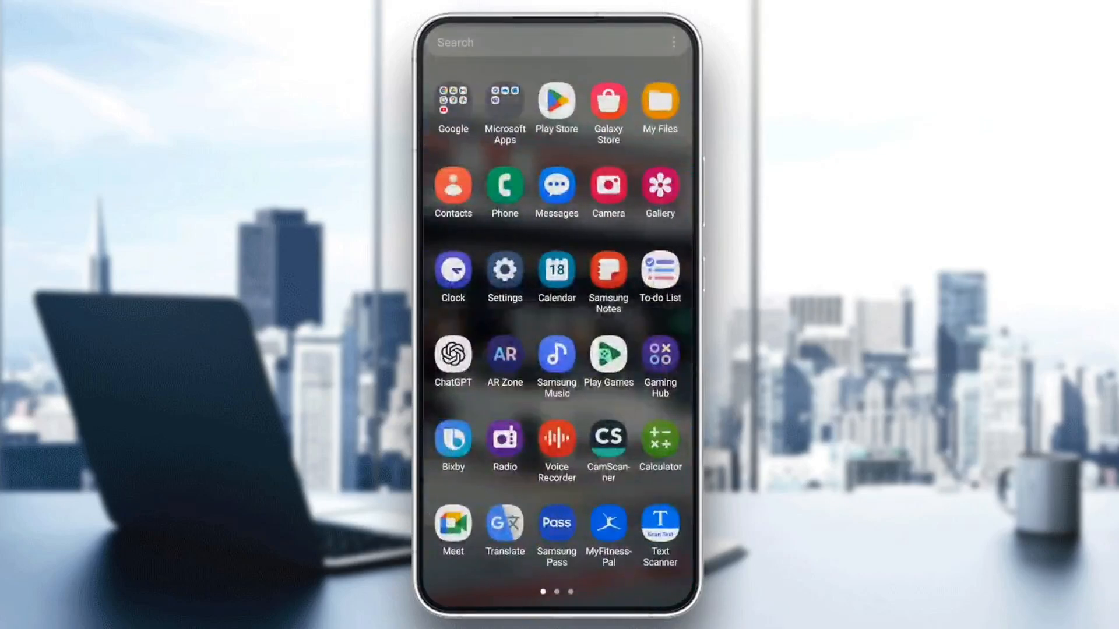
click(504, 269)
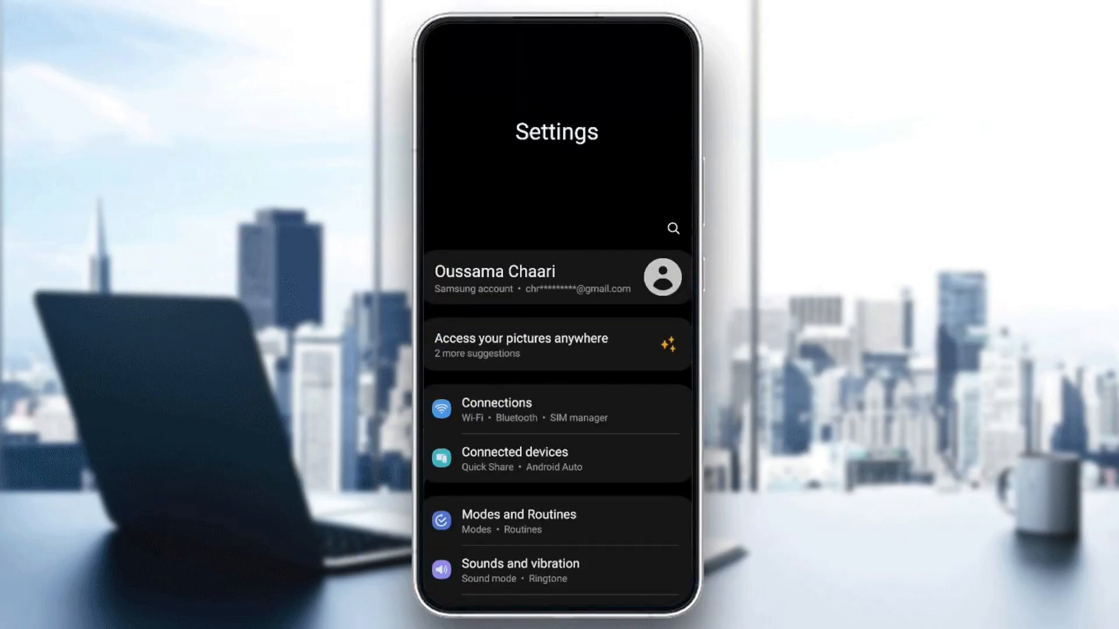
scroll(down, 3)
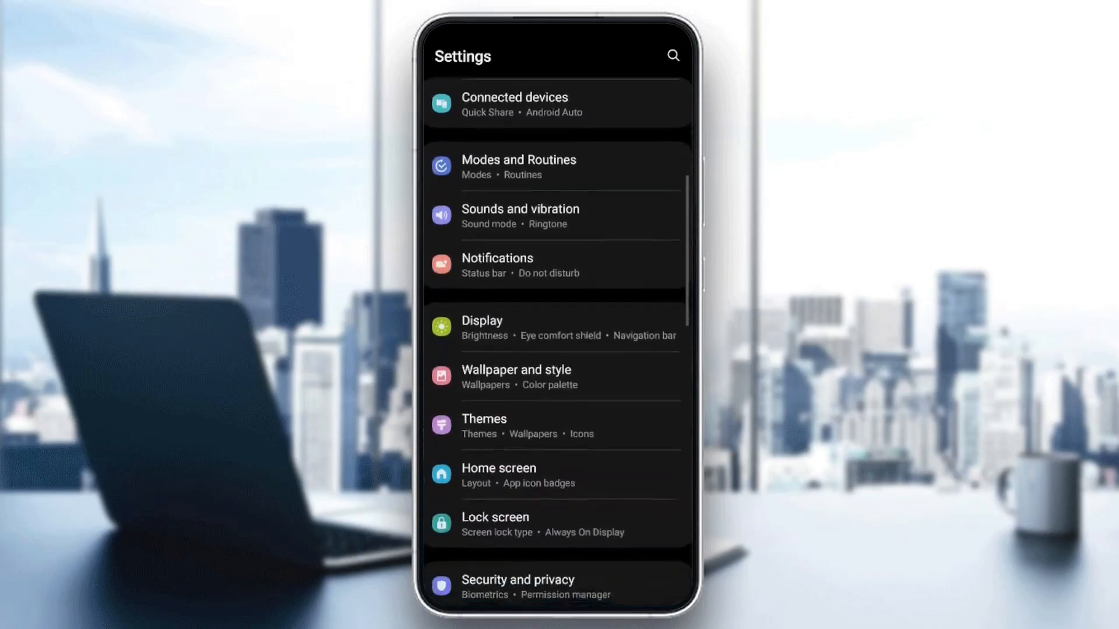
scroll(down, 3)
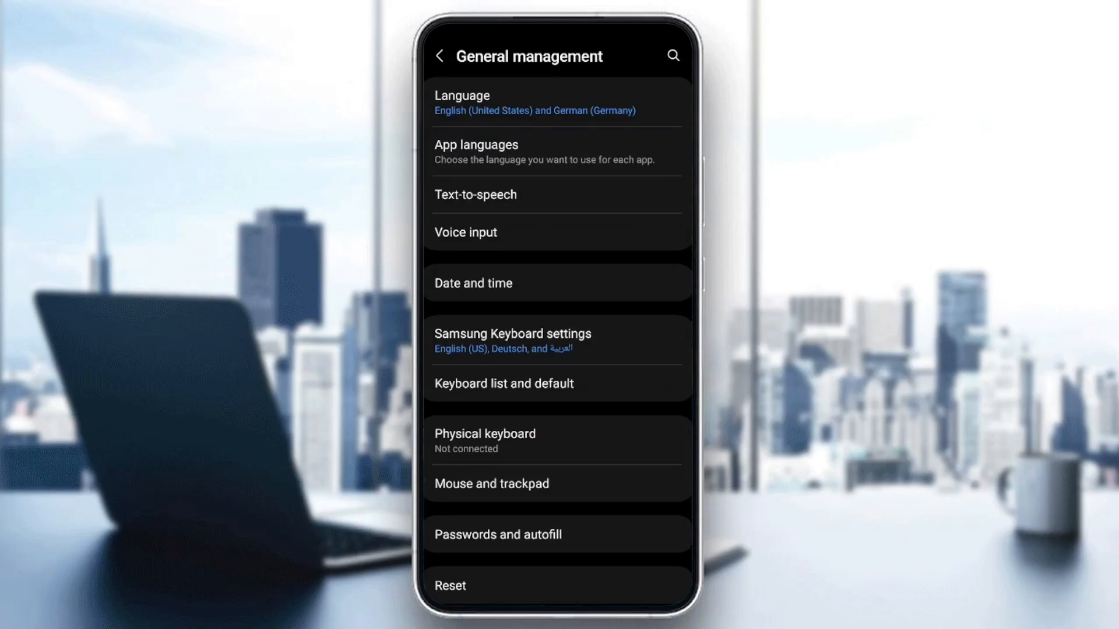
Step: View the Language list showing English (United States) first and Deutsch (Deutschland) second
click(461, 96)
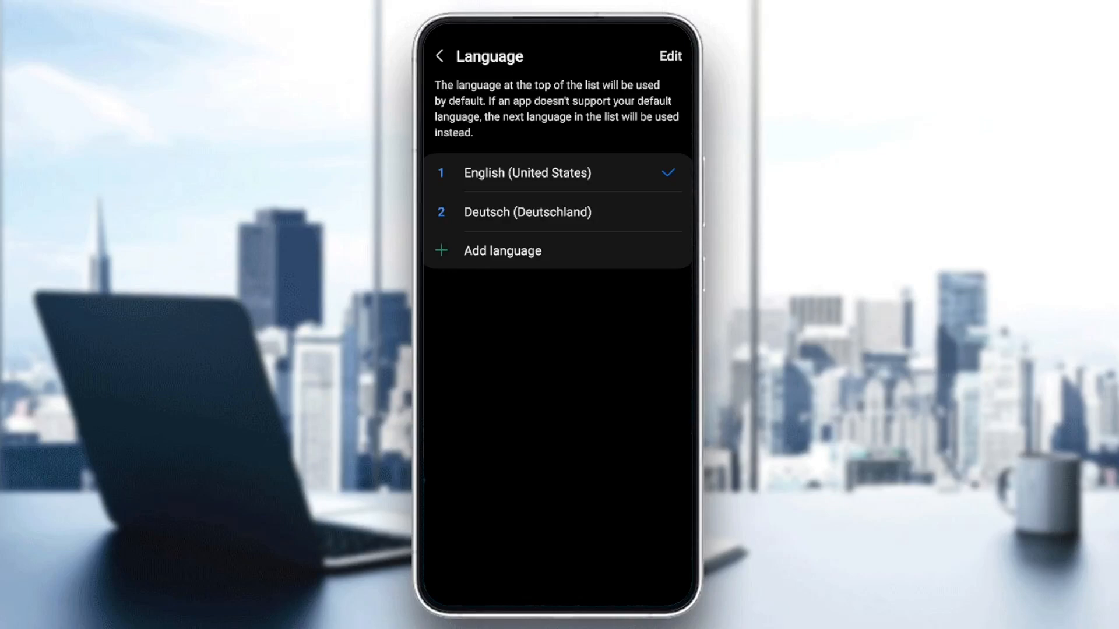
Step: View the App languages list (Chrome, Gmail on system default) and return to General management
click(439, 56)
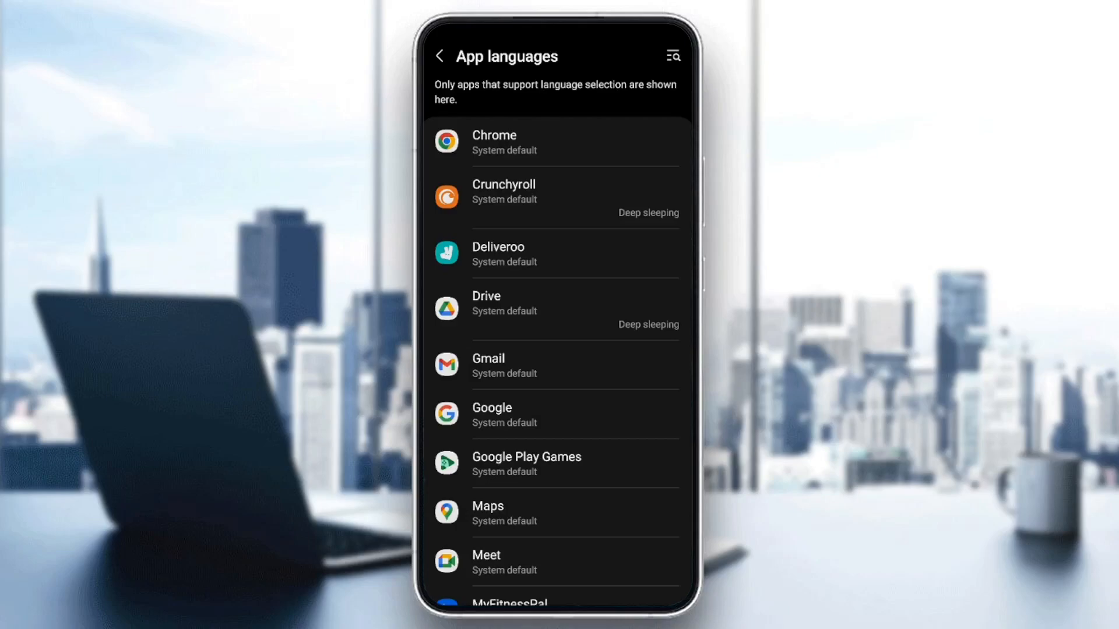
click(439, 56)
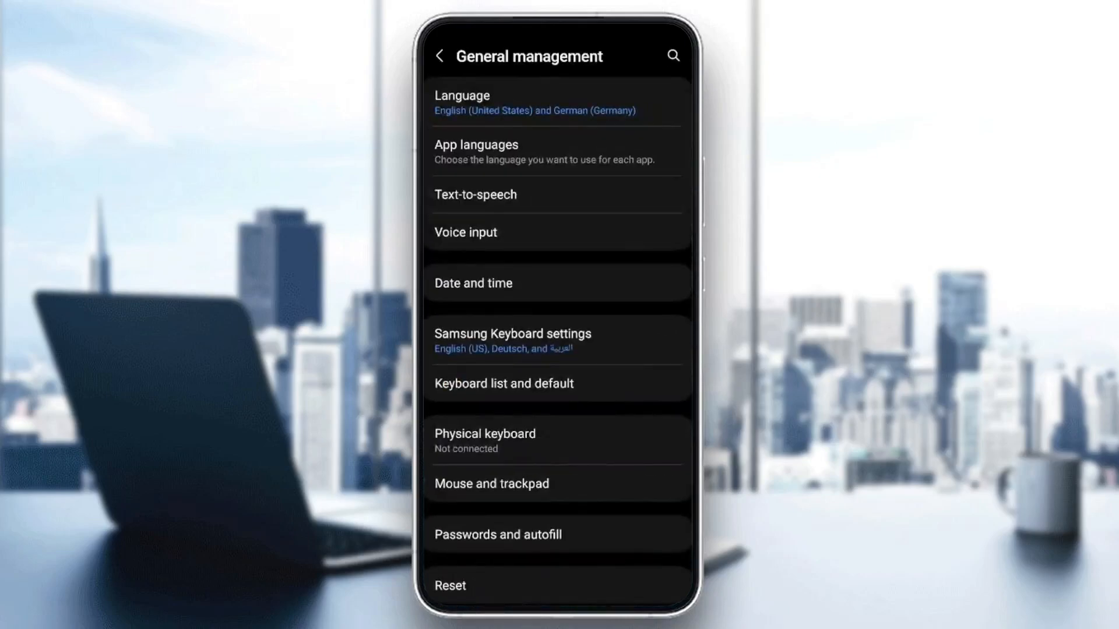